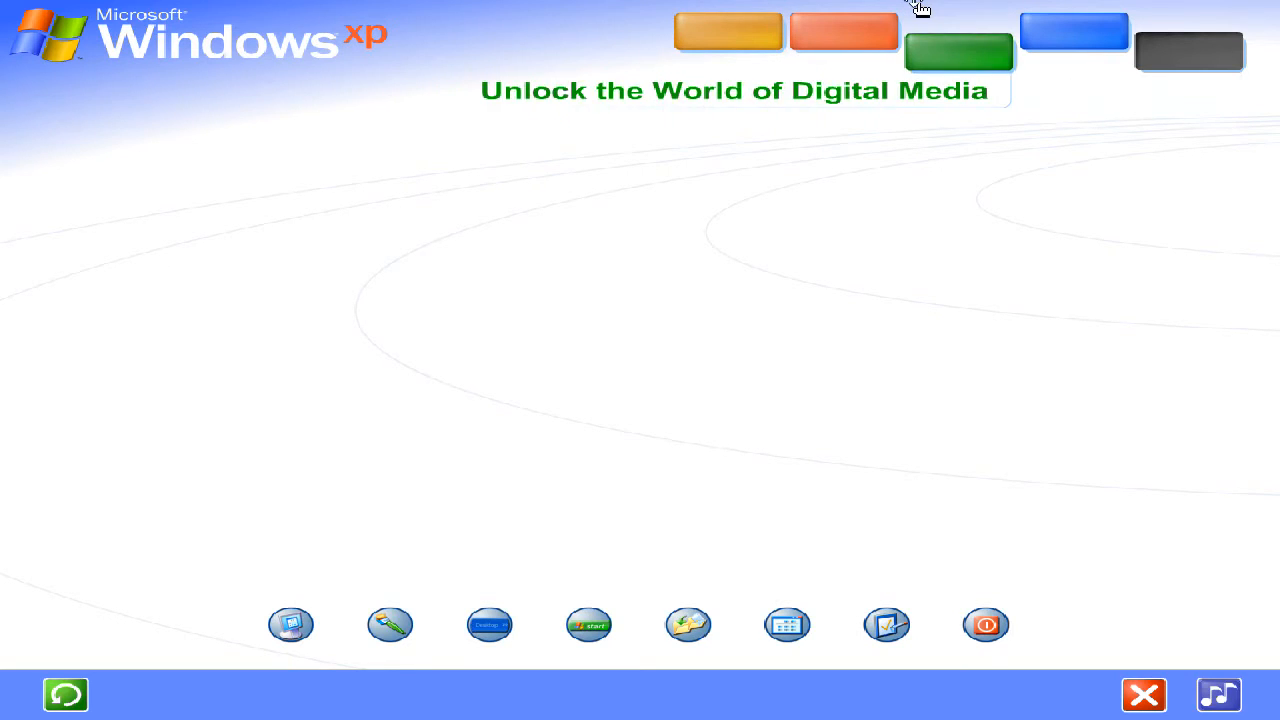
# - Open the Windows XP Basics tab on the tour's home screen
pyautogui.click(957, 52)
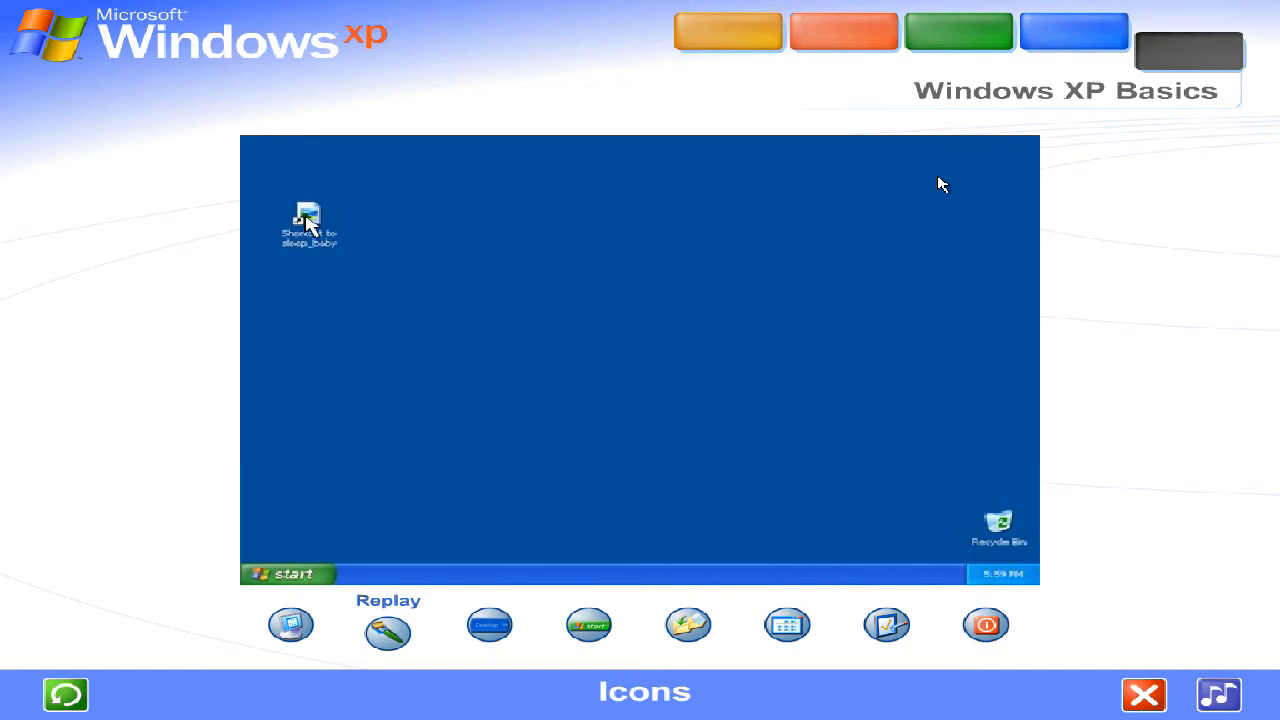
pyautogui.moveTo(308, 223)
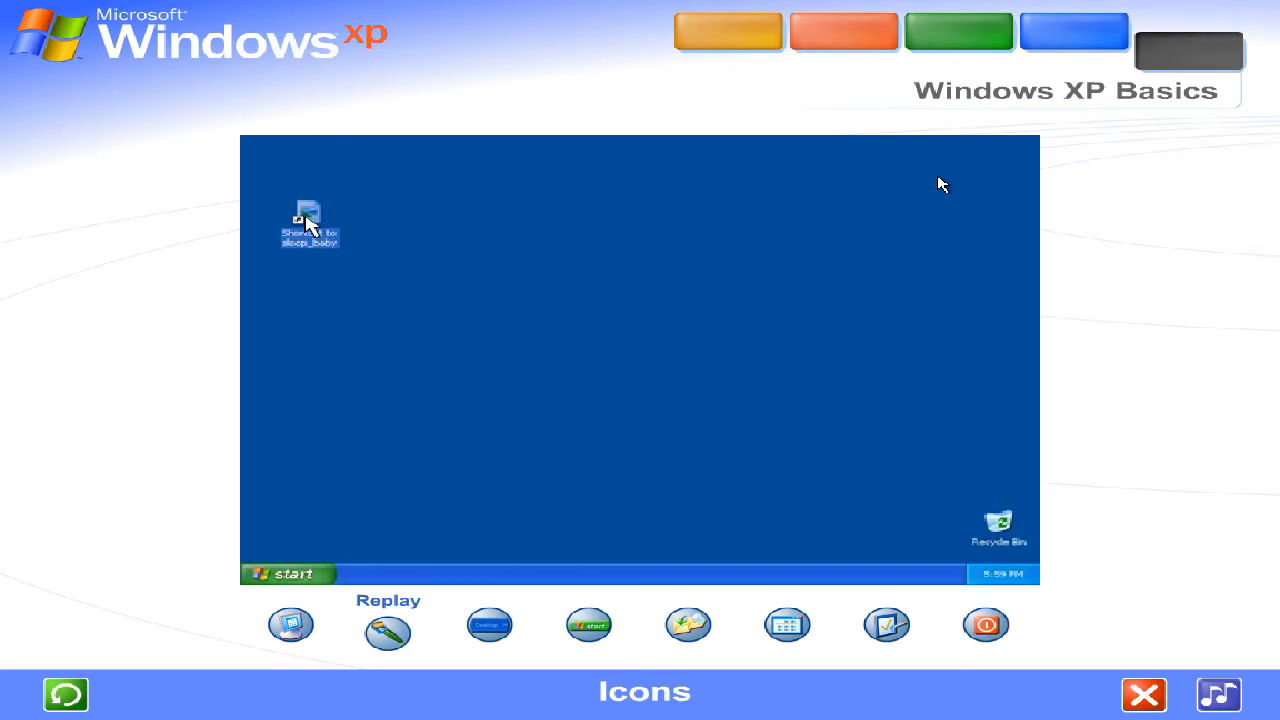
# - Open the sleep_baby photo from its desktop shortcut, then close the preview
pyautogui.doubleClick(309, 224)
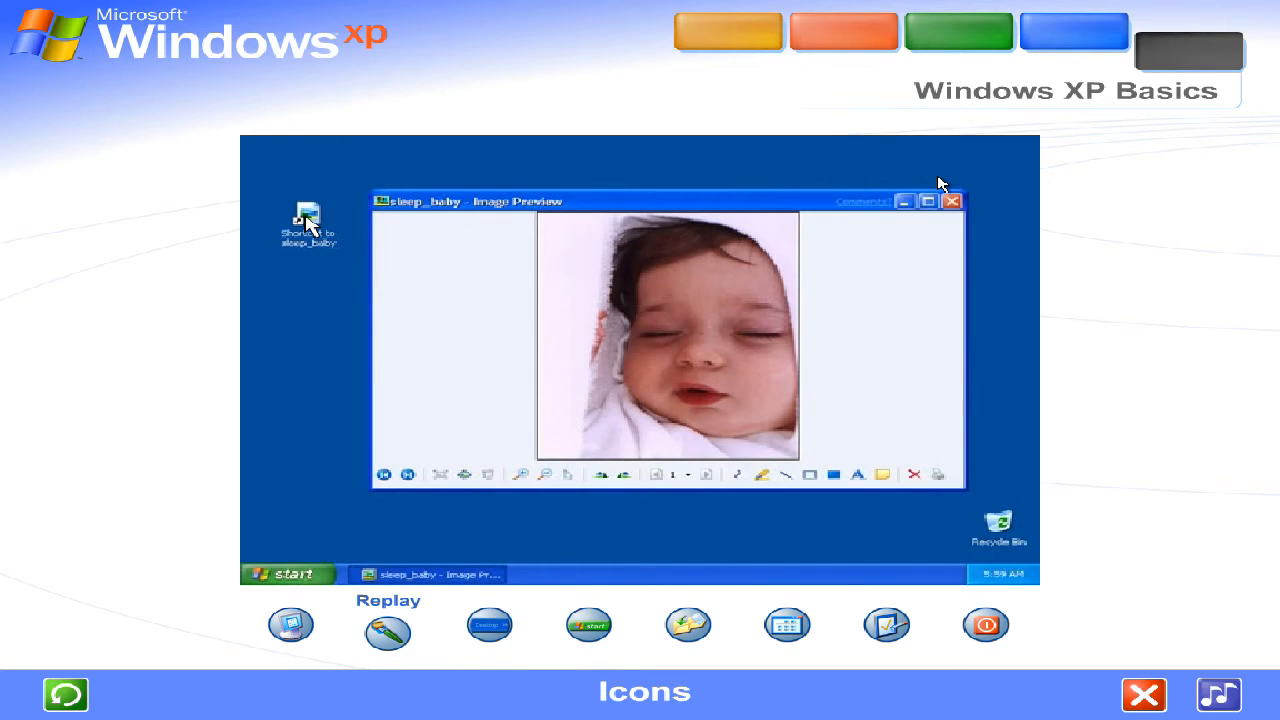
pyautogui.click(951, 201)
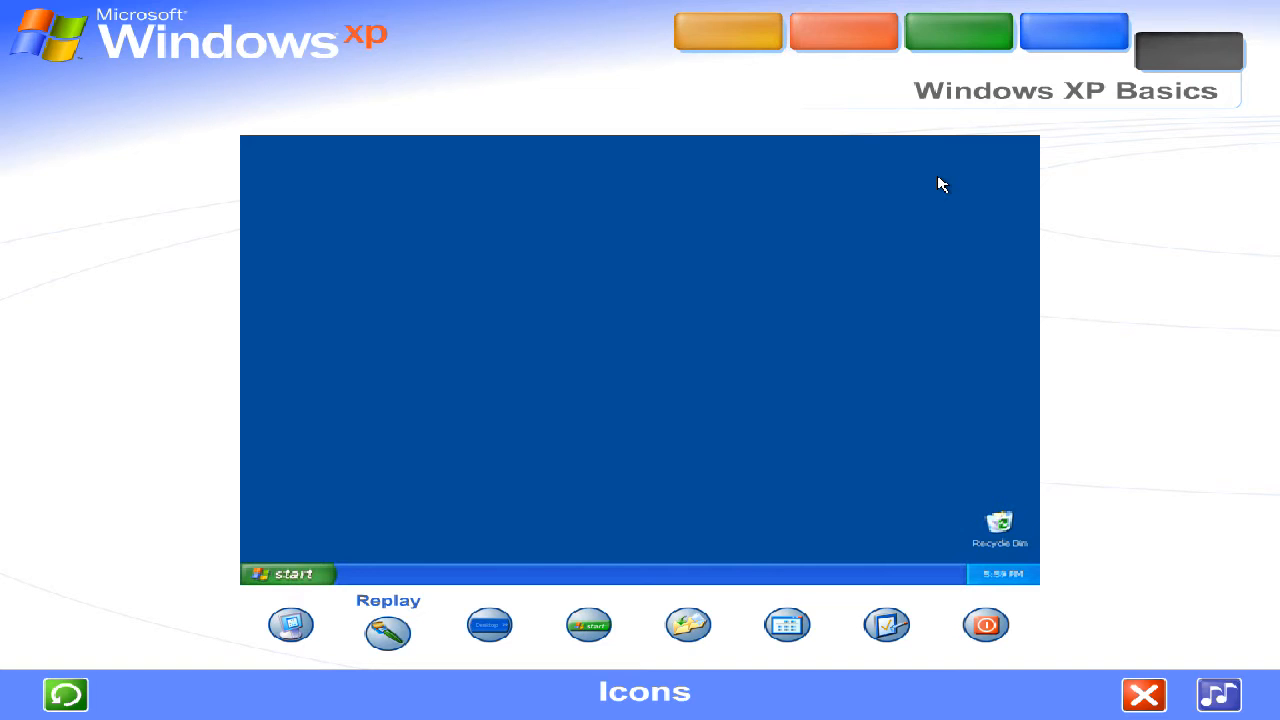
# - Start the Taskbar lesson, close My Documents, and watch Outlook Express windows group
pyautogui.click(490, 623)
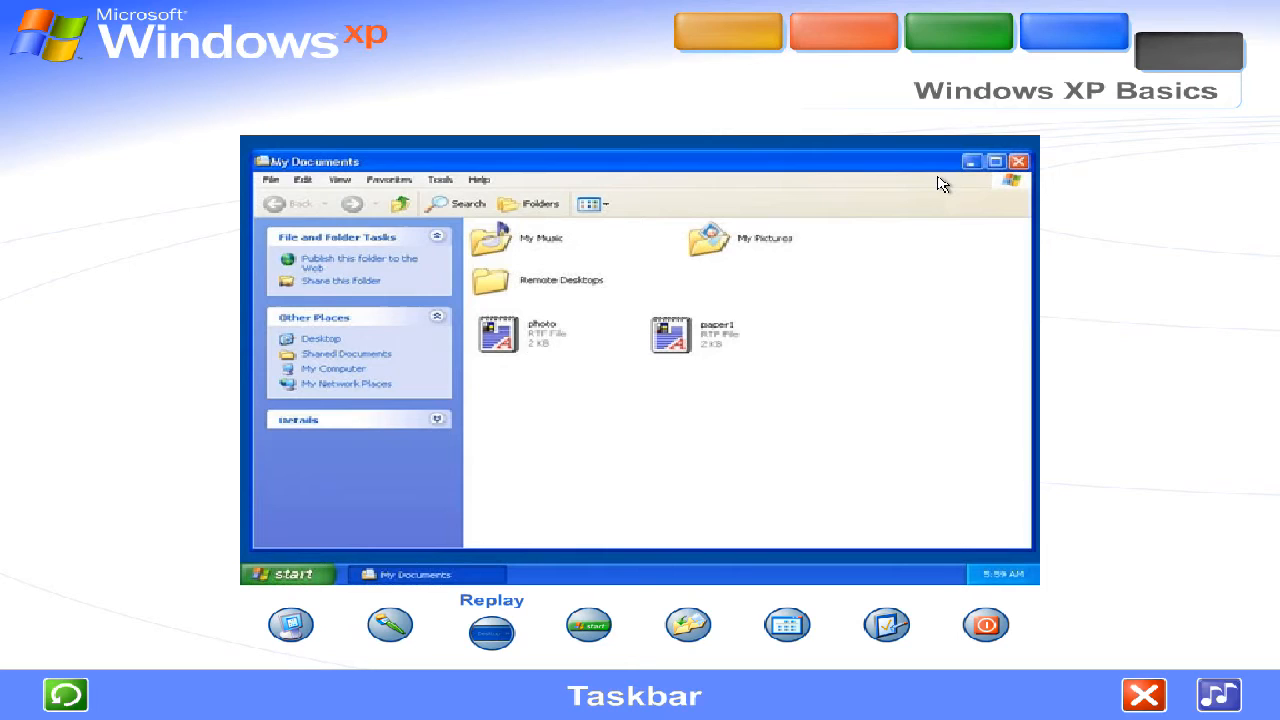
pyautogui.click(418, 573)
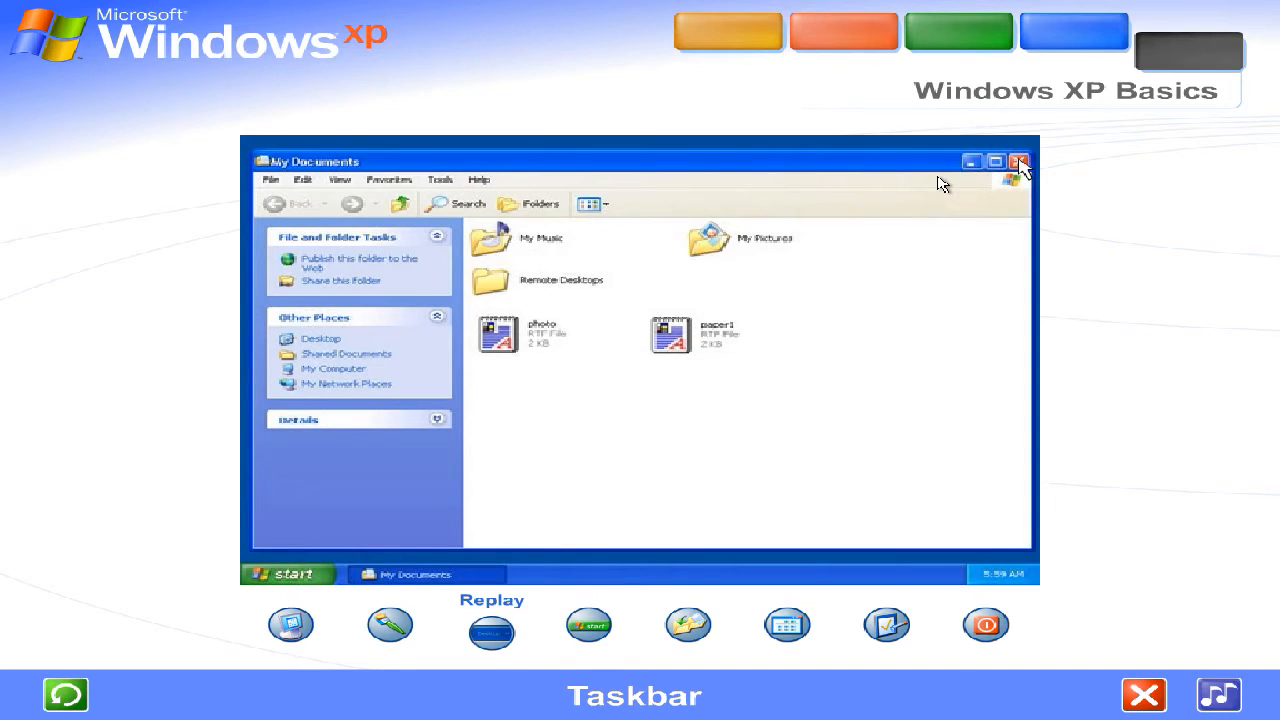
pyautogui.click(1020, 161)
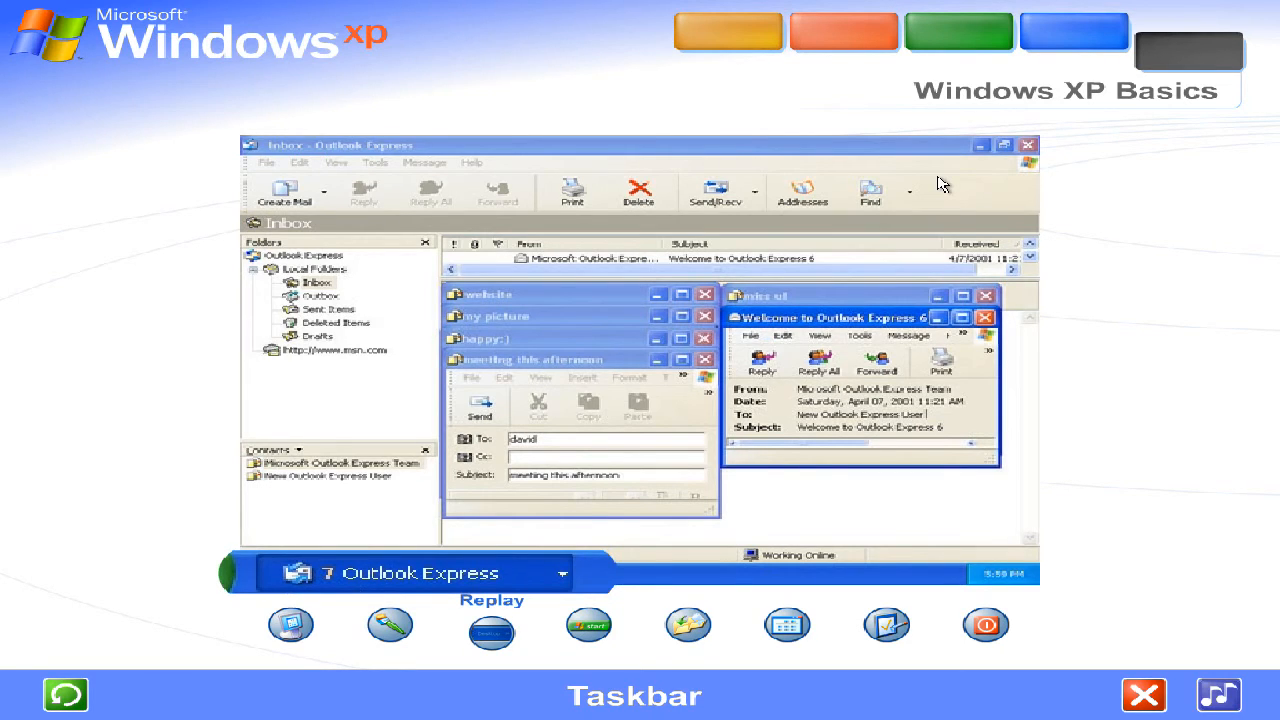
pyautogui.click(293, 573)
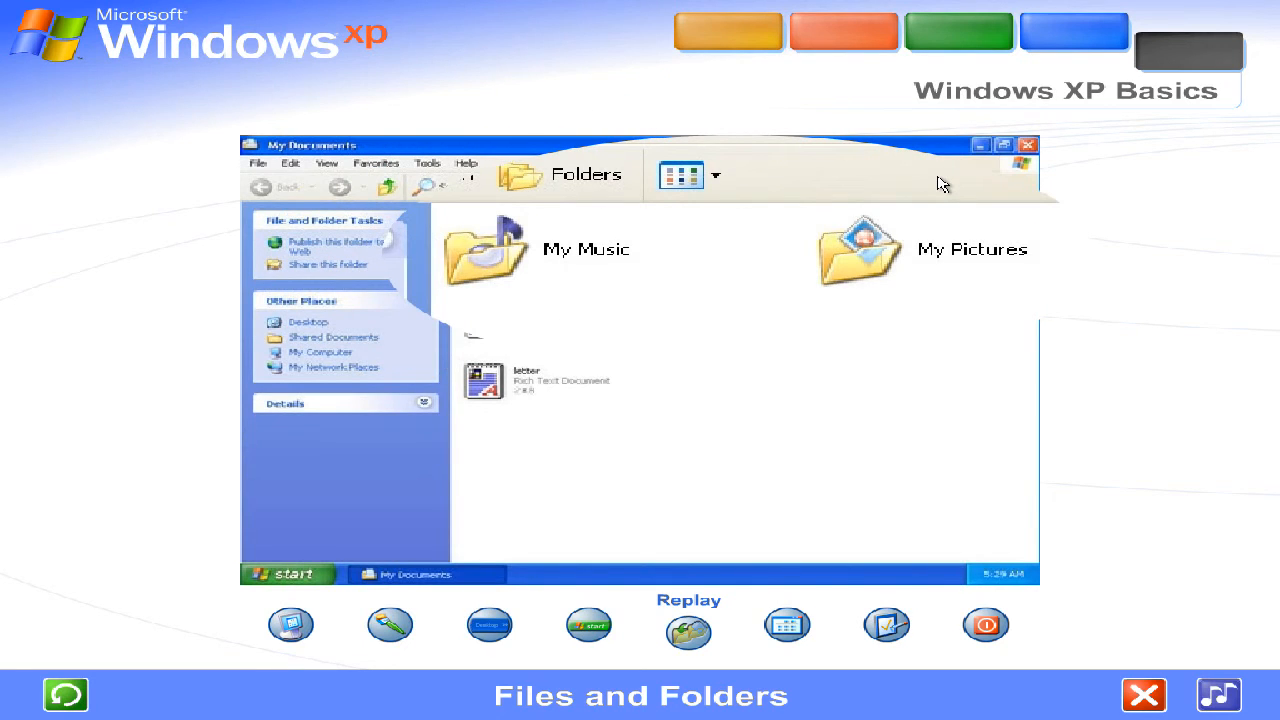
# - Start the Files and Folders lesson showing My Documents' photo, paper1 and letter
pyautogui.click(287, 573)
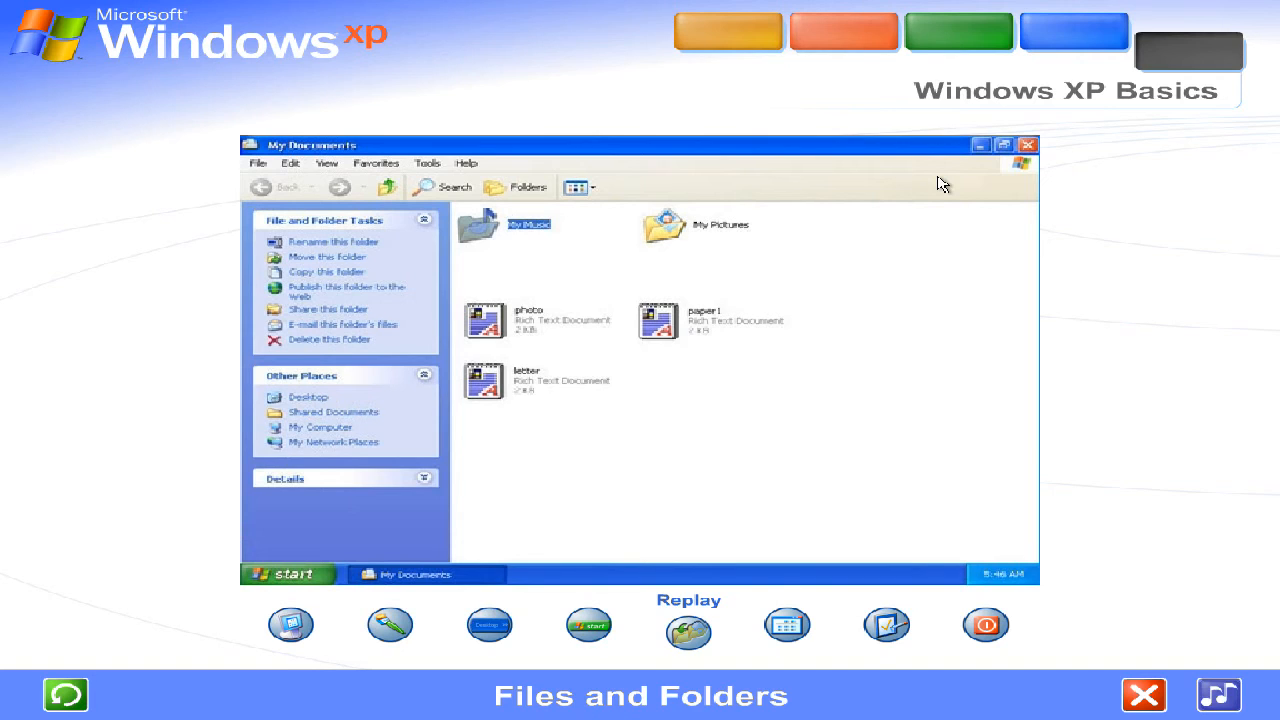
# - Start the Windows lesson and maximize the WordPad letter window
pyautogui.doubleClick(484, 380)
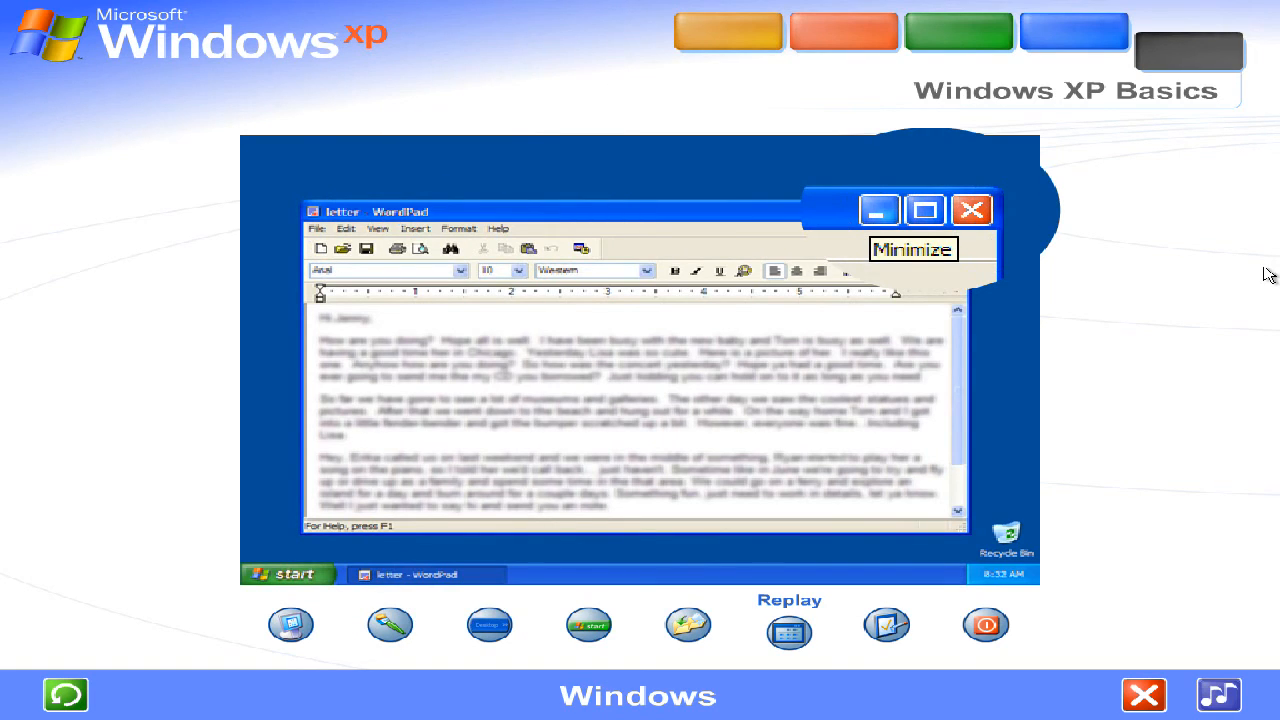
pyautogui.moveTo(923, 209)
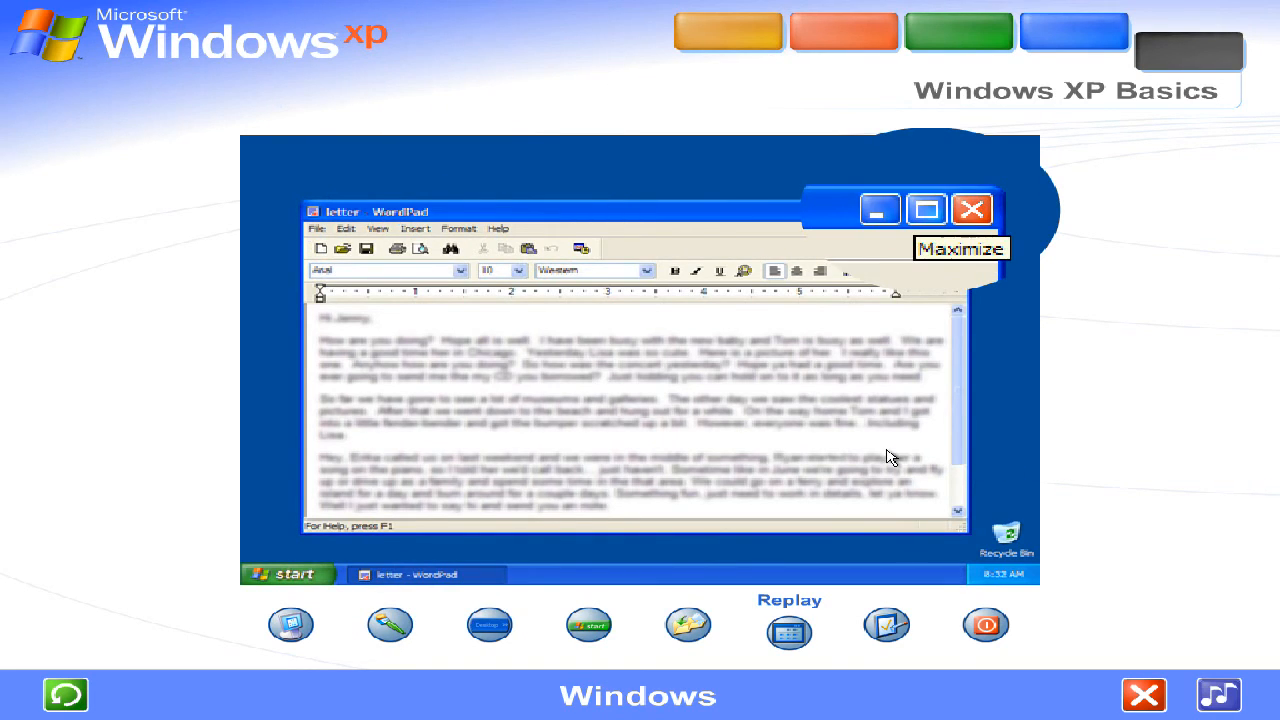
pyautogui.click(924, 209)
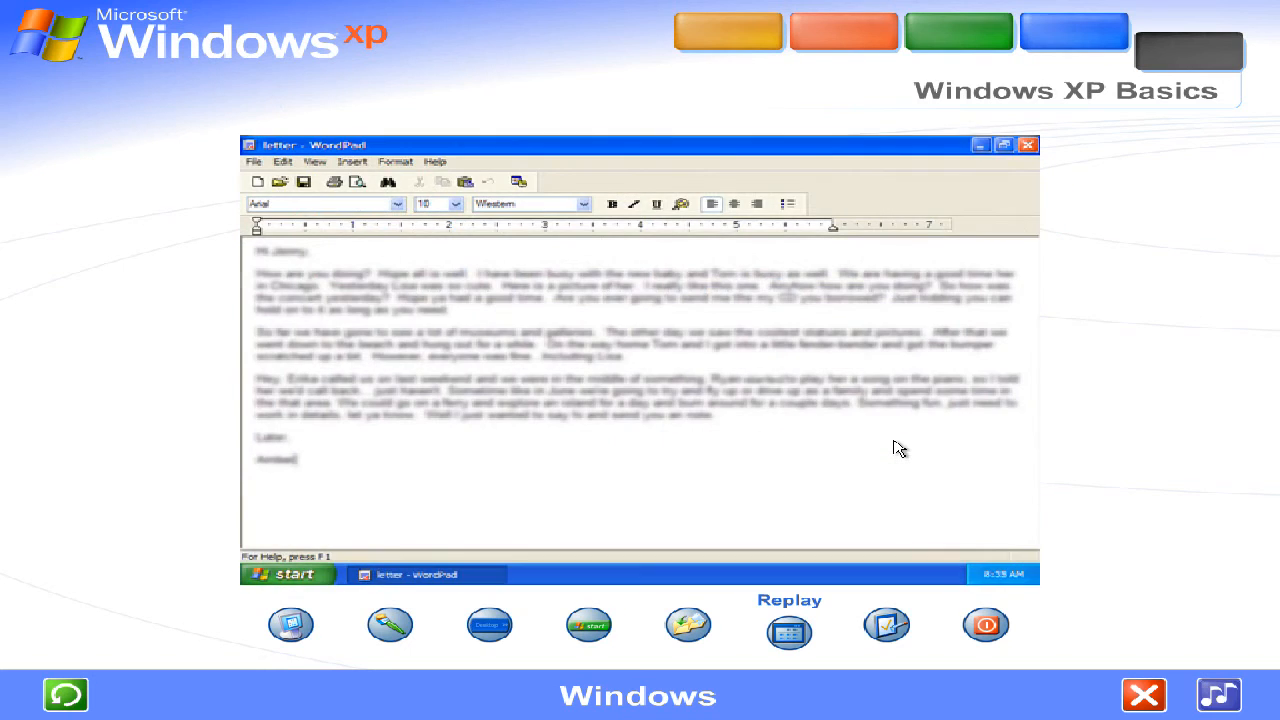
pyautogui.moveTo(967, 152)
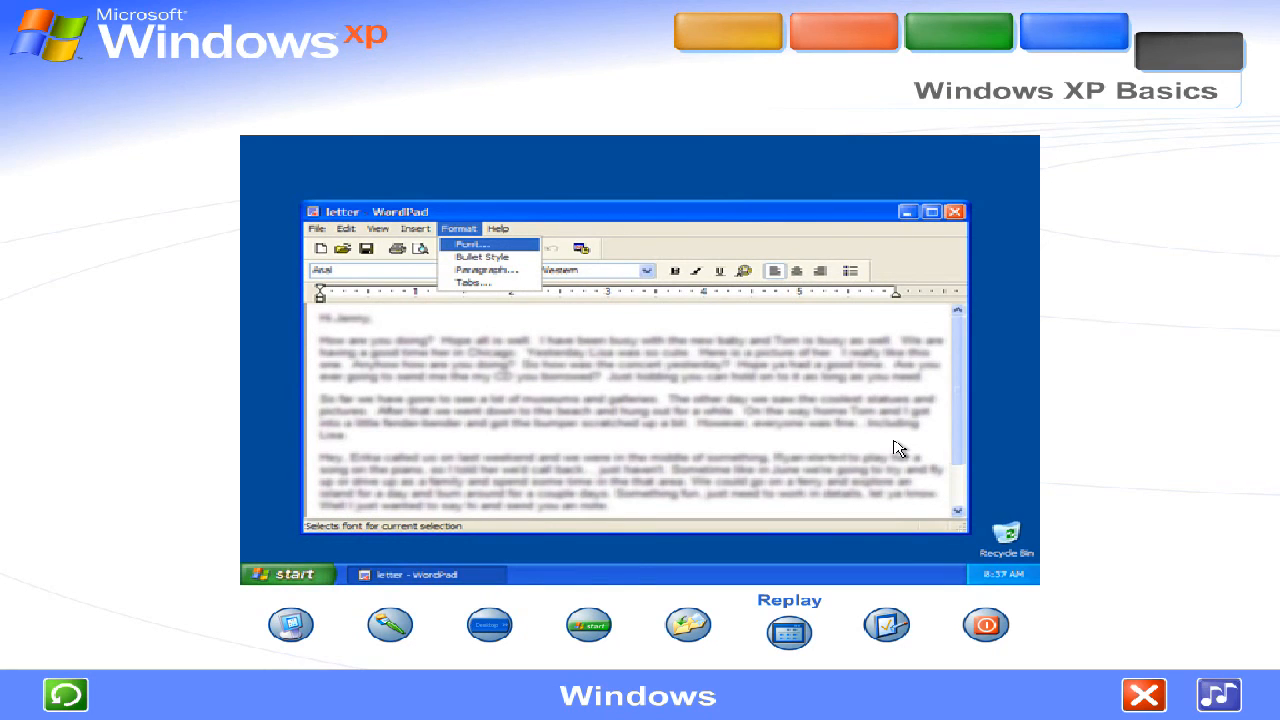
# - Apply Strikeout and Underline effects to the letter through the Font dialog
pyautogui.click(470, 244)
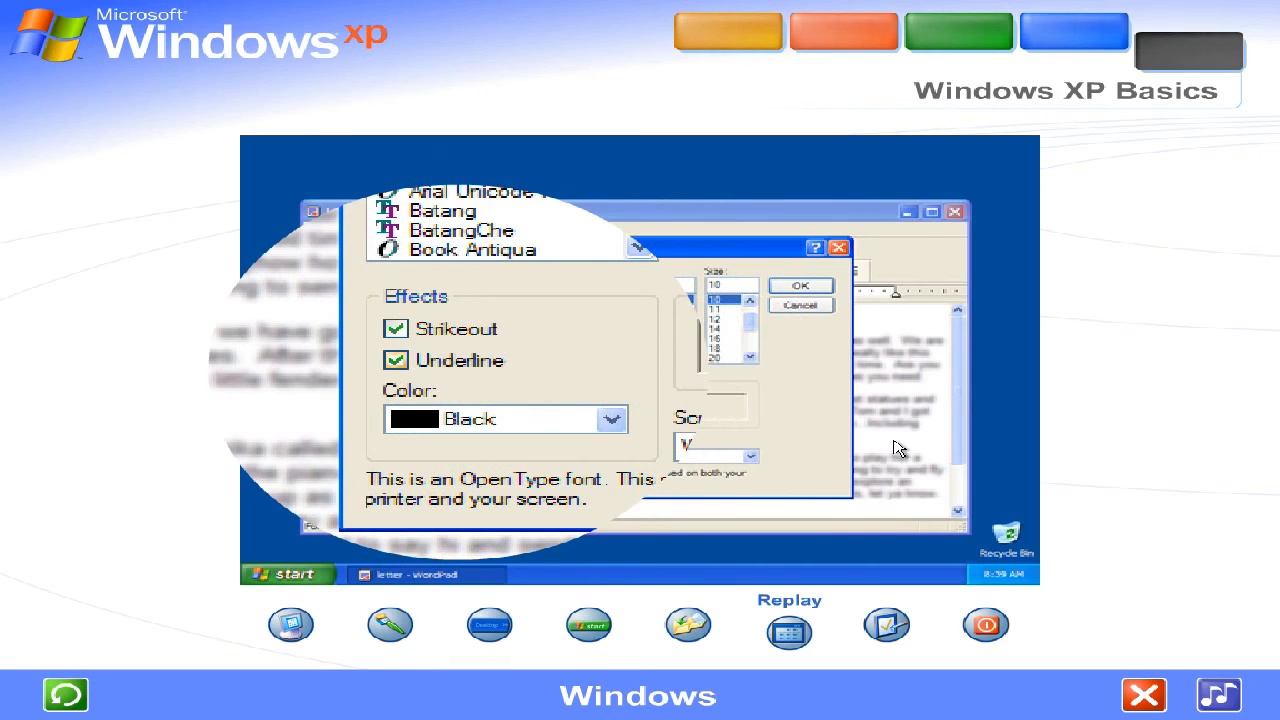
pyautogui.click(801, 285)
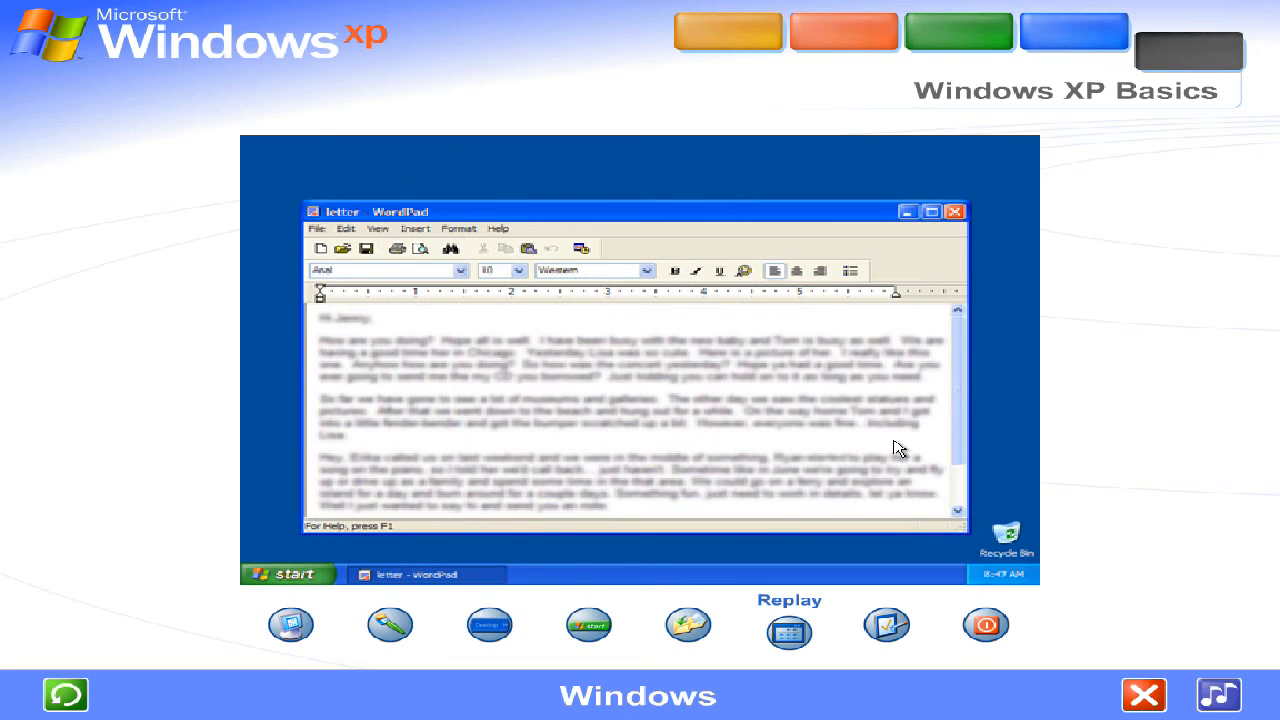
# - Scroll ahead to the Control Panel lesson with the Start menu open
pyautogui.scroll(-3)
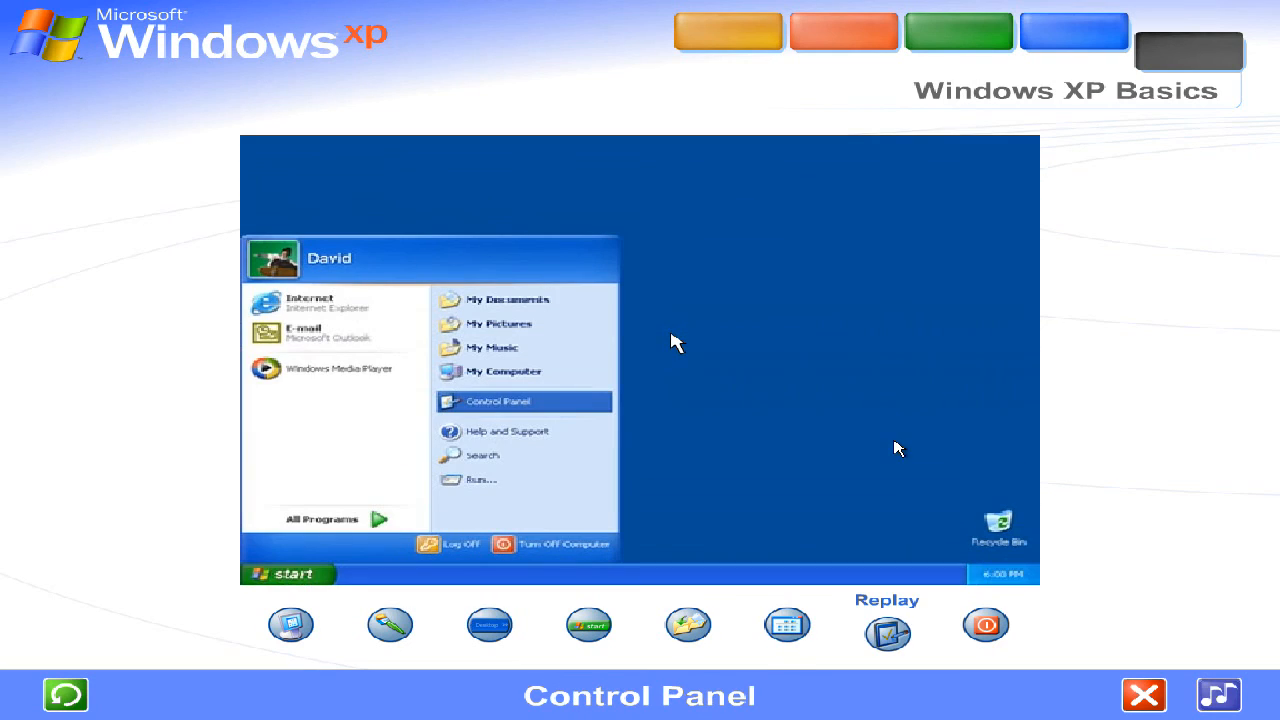
# - Open Control Panel from the sample desktop's Start menu
pyautogui.click(497, 401)
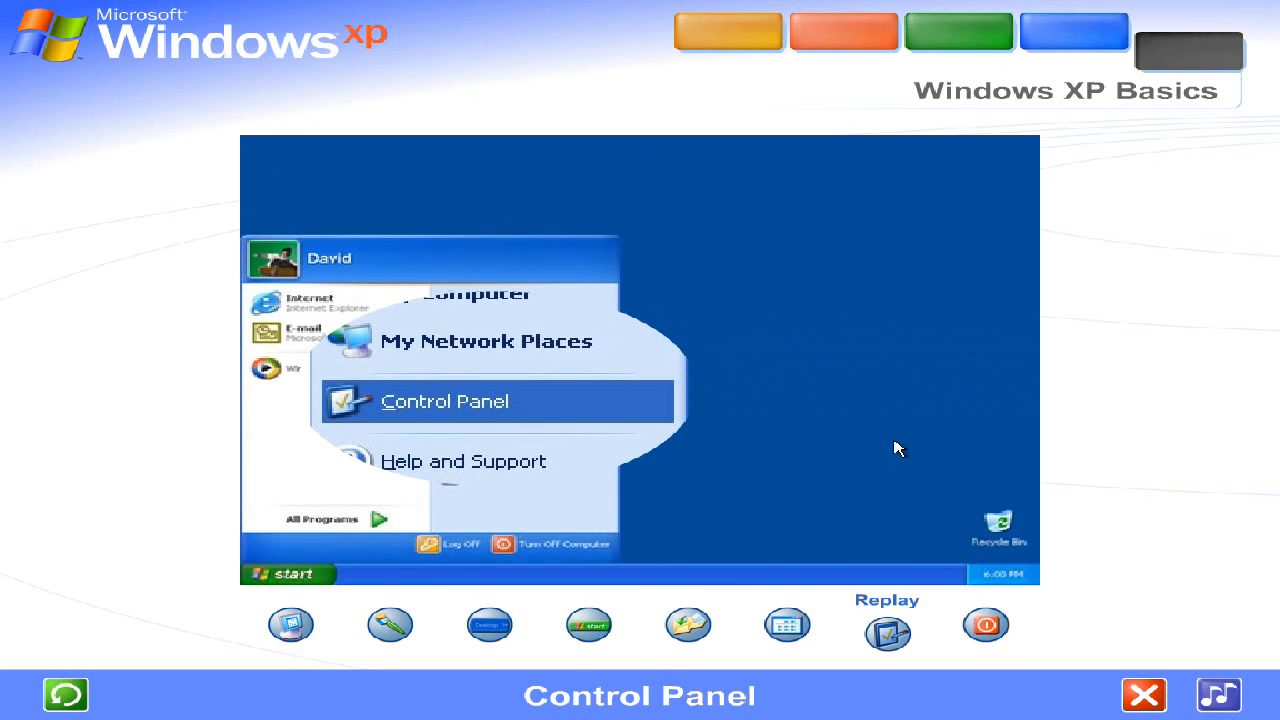
pyautogui.click(446, 401)
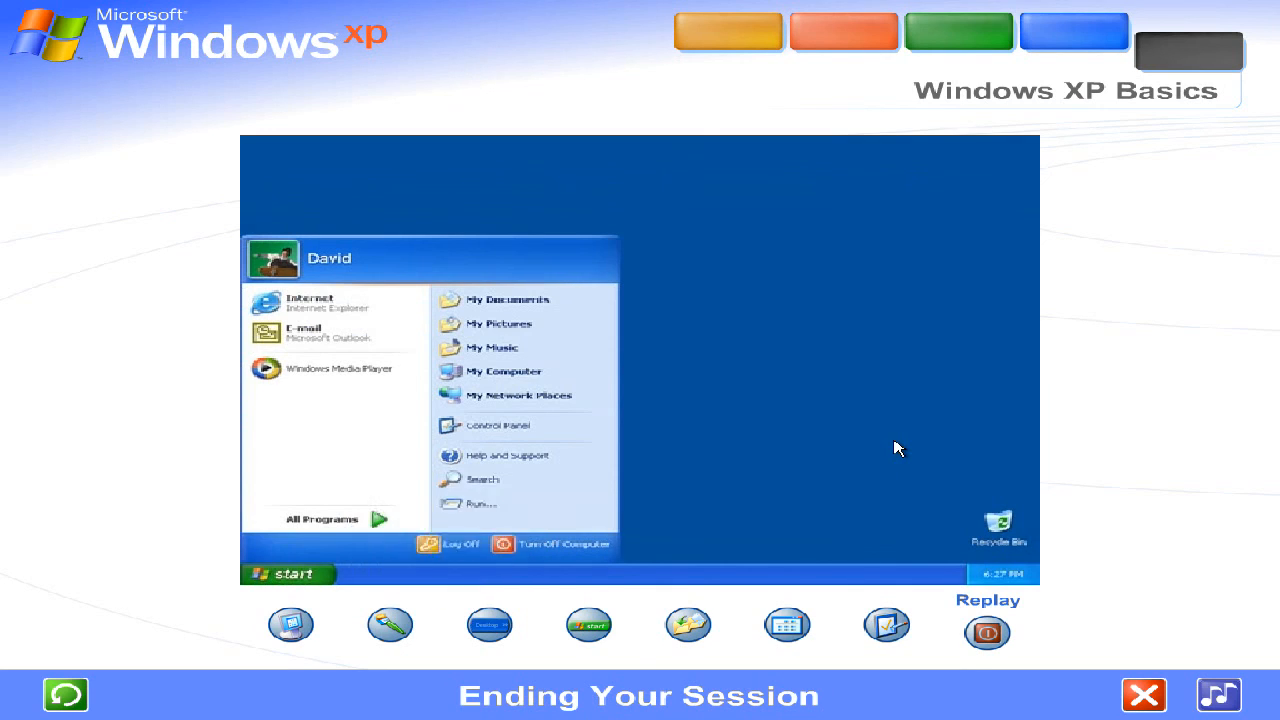
# - Log off from the Start menu, then submit the password on the Welcome screen
pyautogui.click(451, 543)
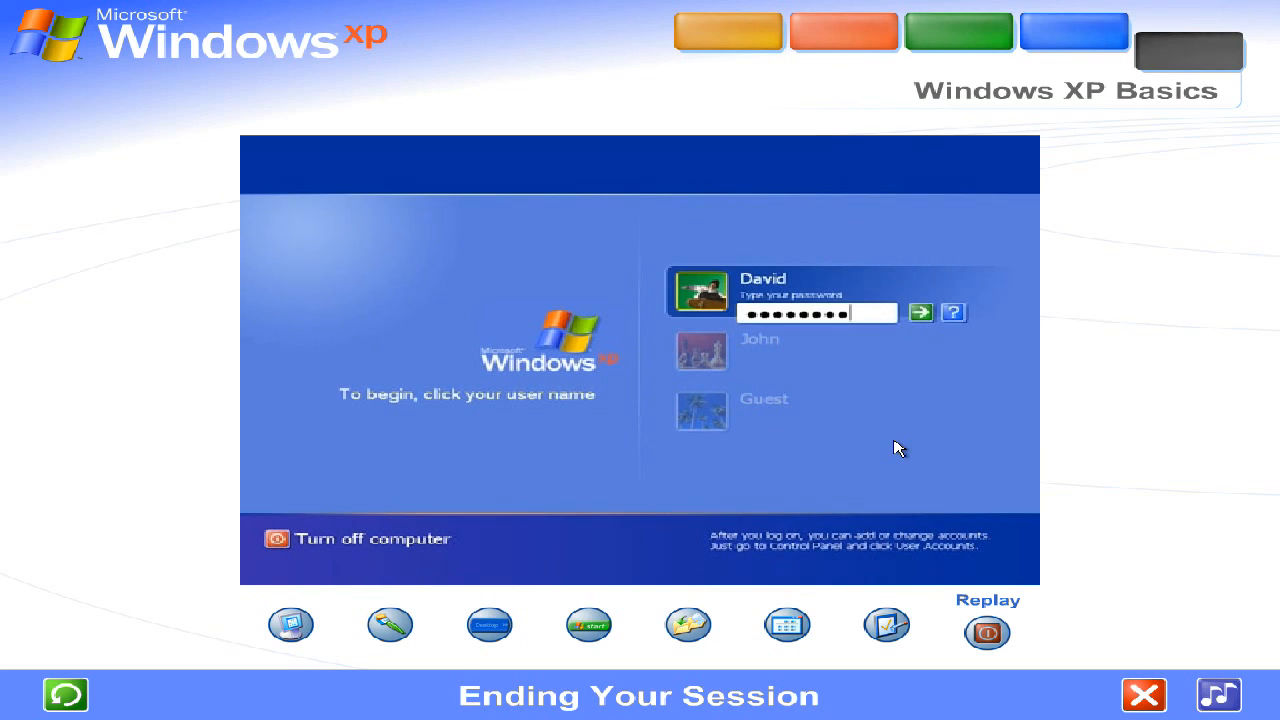
pyautogui.click(920, 312)
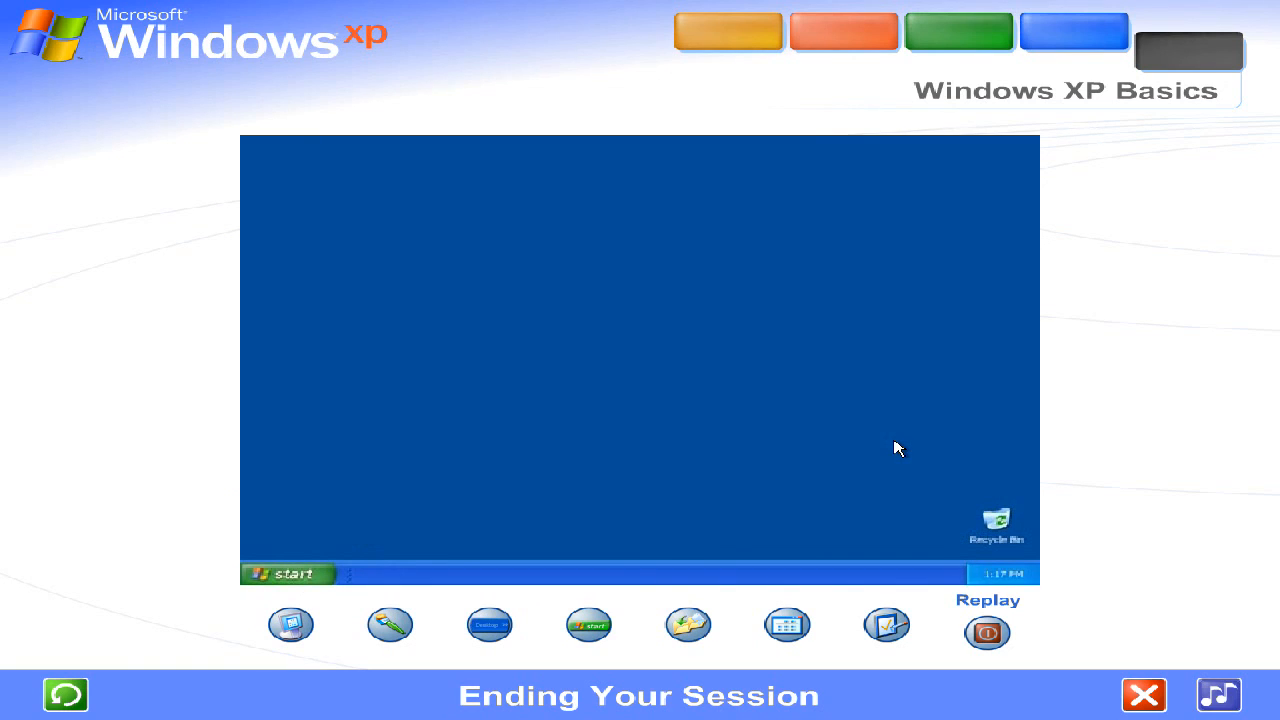